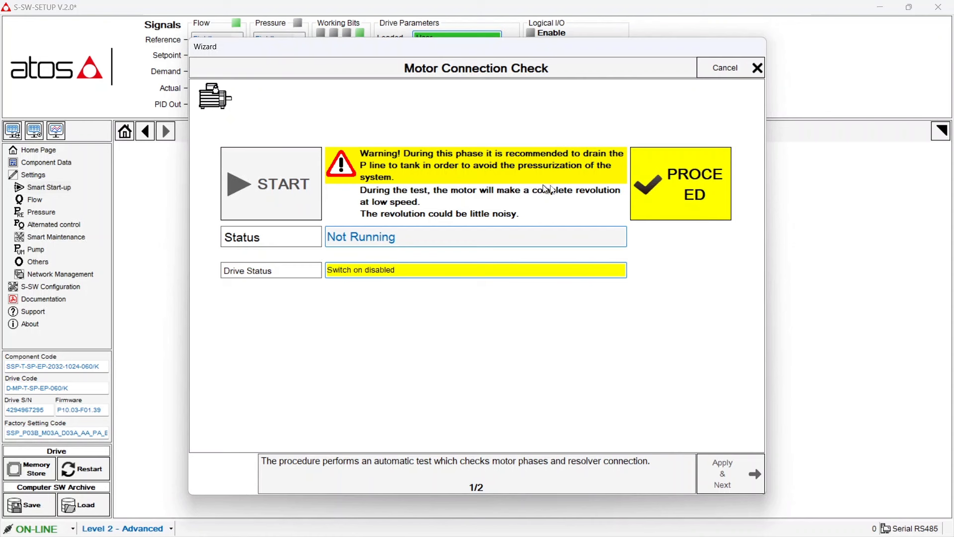
Proceed with the motor connection test and let it run to End of Procedure.
{"action": "left_click", "coordinate": [680, 183]}
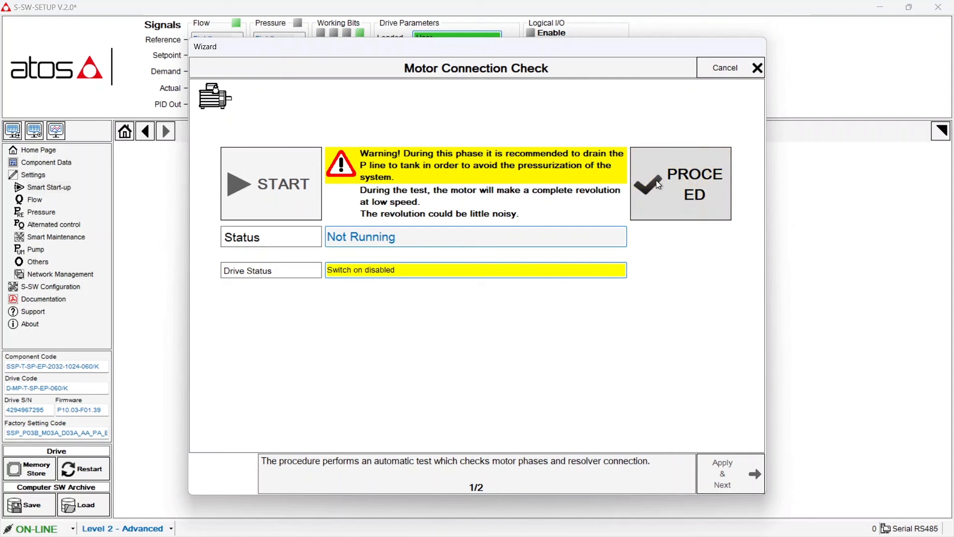
{"action": "left_click", "coordinate": [680, 183]}
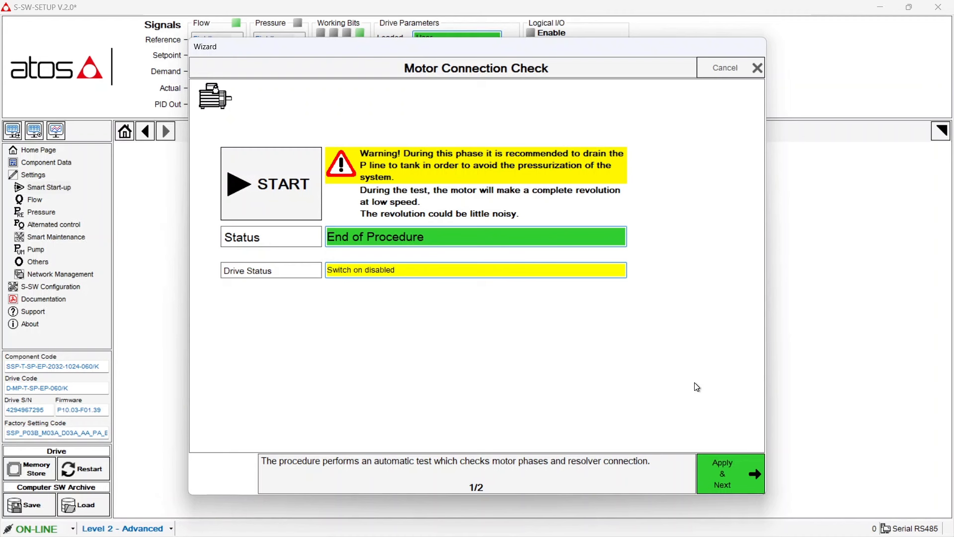
{"action": "mouse_move", "coordinate": [710, 421]}
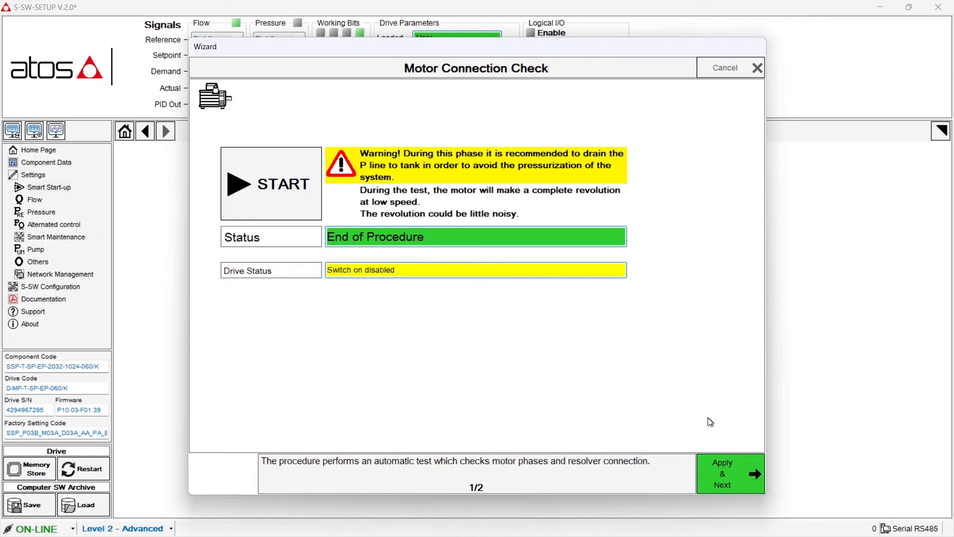
Advance to the completion step, store the user parameters on the drive and confirm with Si.
{"action": "left_click", "coordinate": [730, 473]}
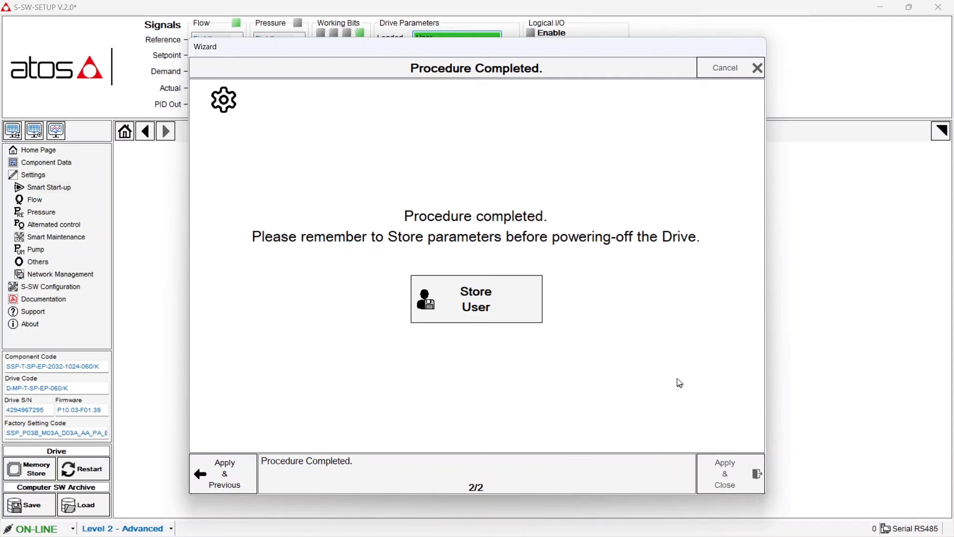
{"action": "left_click", "coordinate": [477, 299]}
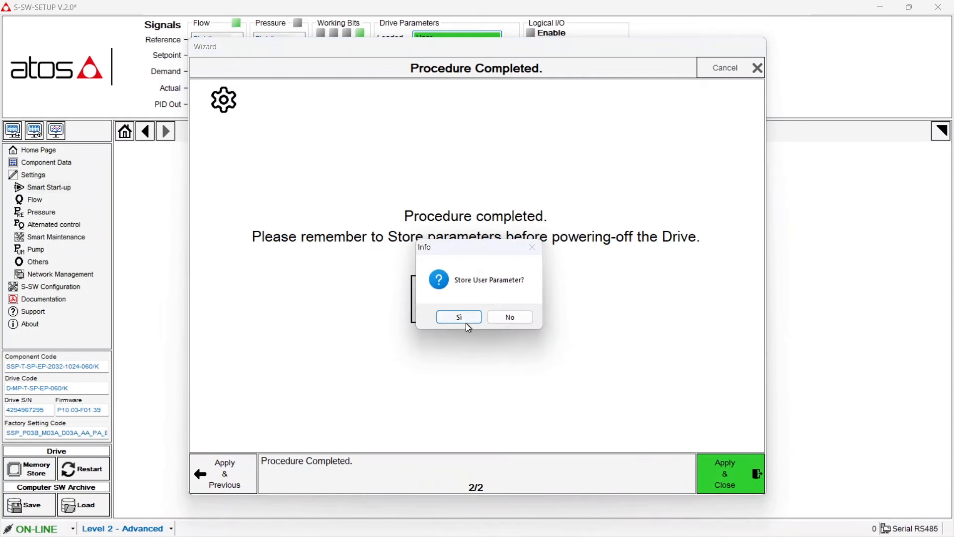
{"action": "left_click", "coordinate": [458, 316]}
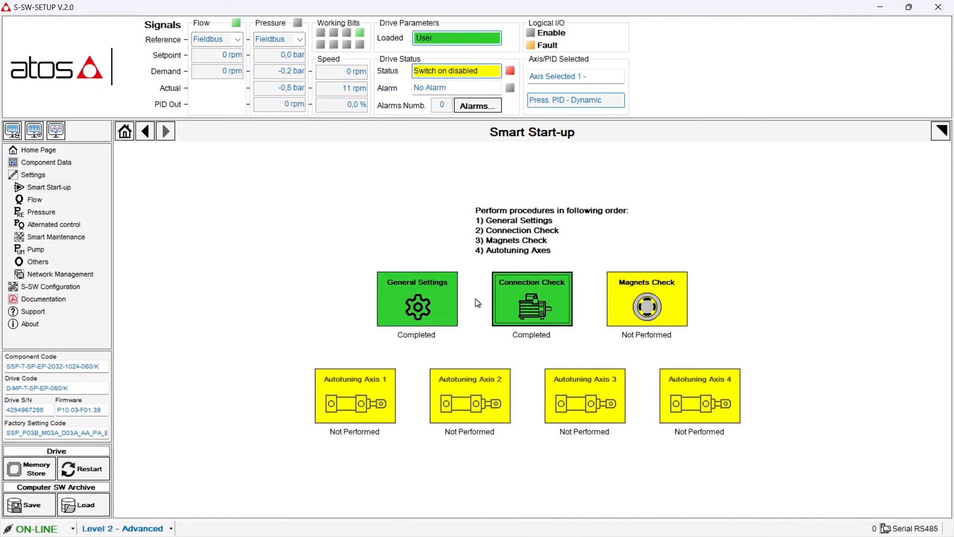
Launch the Magnets Check tile so the Motor Magnets Check wizard shows Not Running, step 1 of 2.
{"action": "left_click", "coordinate": [646, 298]}
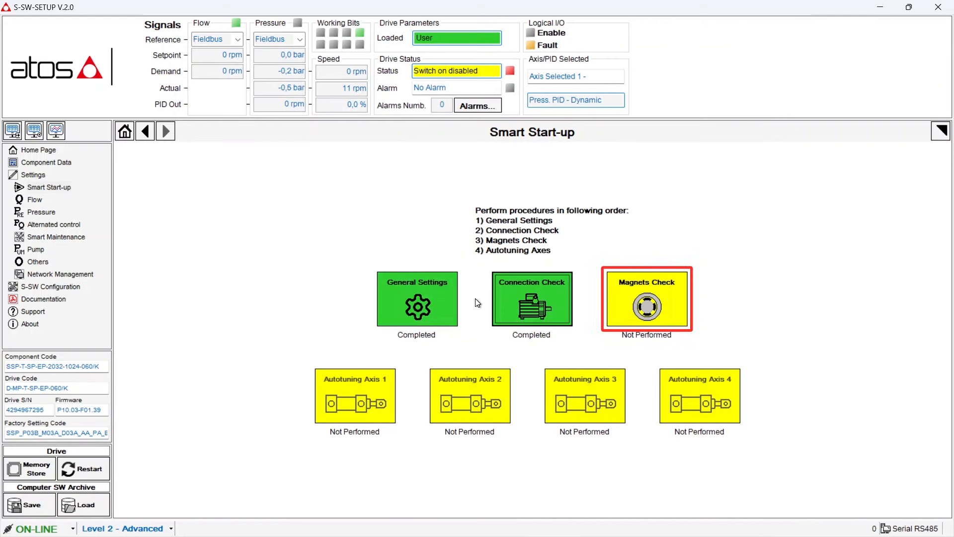
{"action": "left_click", "coordinate": [647, 300]}
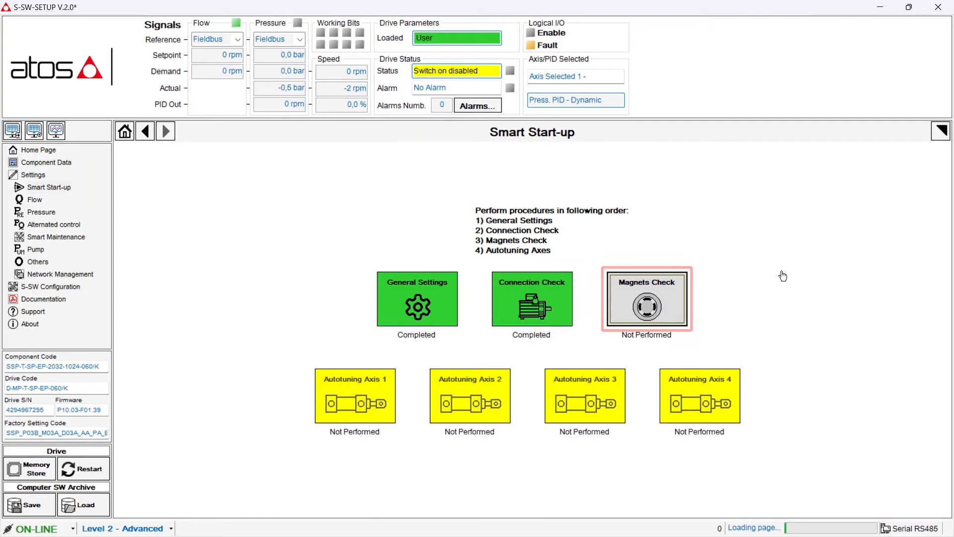
{"action": "left_click", "coordinate": [646, 299]}
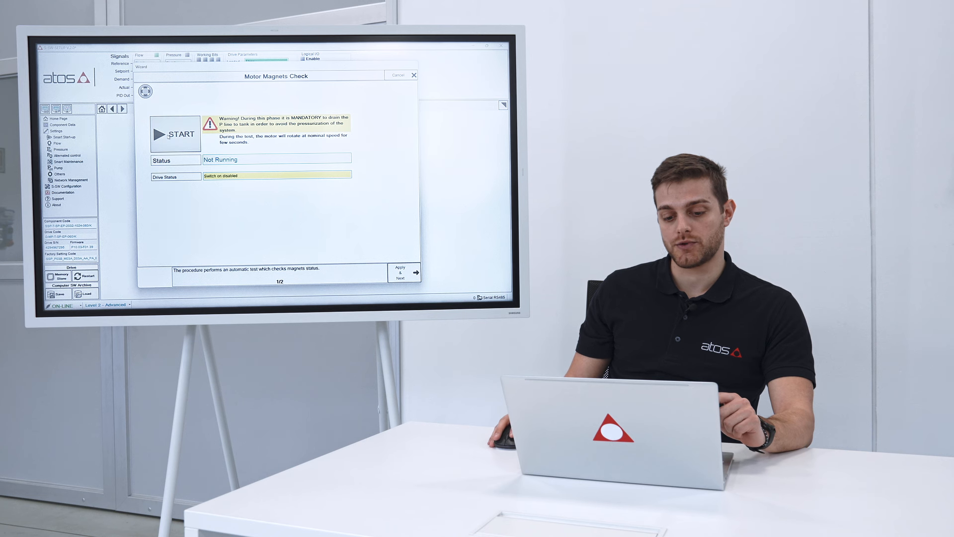
Proceed with the motor magnets test and let it run to End of Procedure.
{"action": "left_click", "coordinate": [175, 134]}
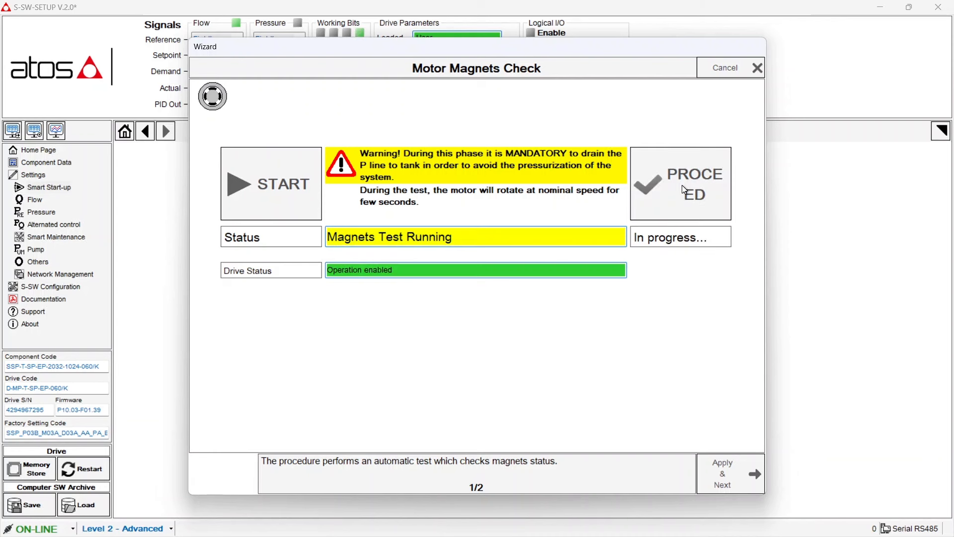
{"action": "left_click", "coordinate": [680, 183]}
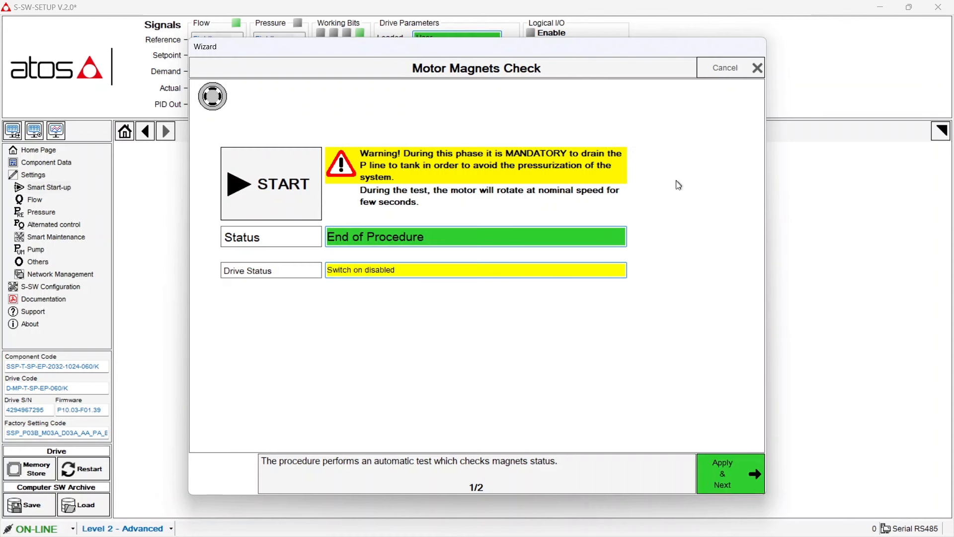
{"action": "mouse_move", "coordinate": [657, 189]}
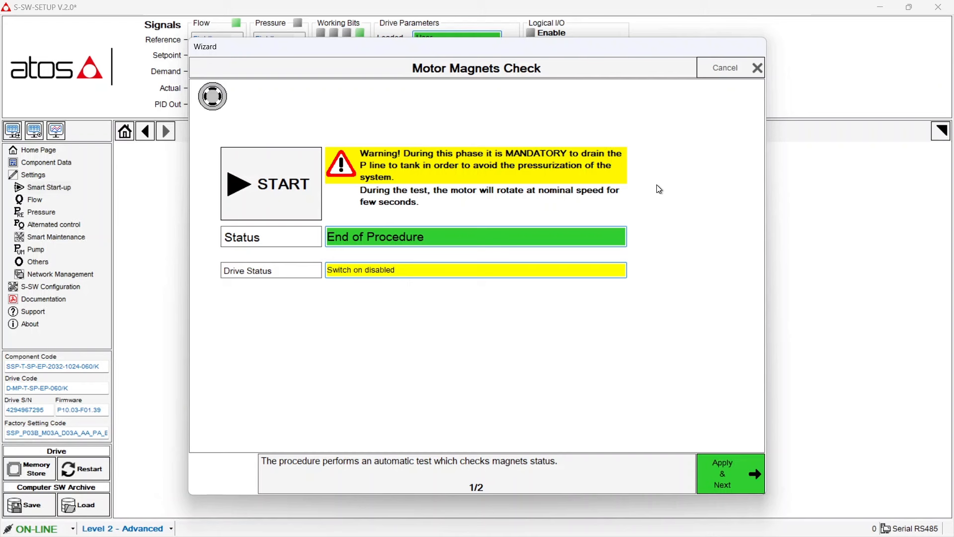
{"action": "mouse_move", "coordinate": [392, 251]}
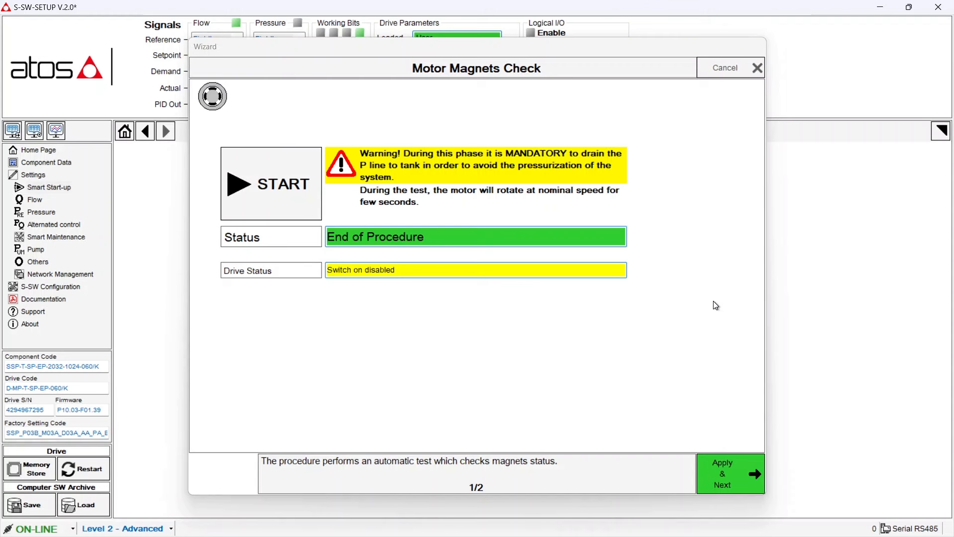
{"action": "mouse_move", "coordinate": [723, 384]}
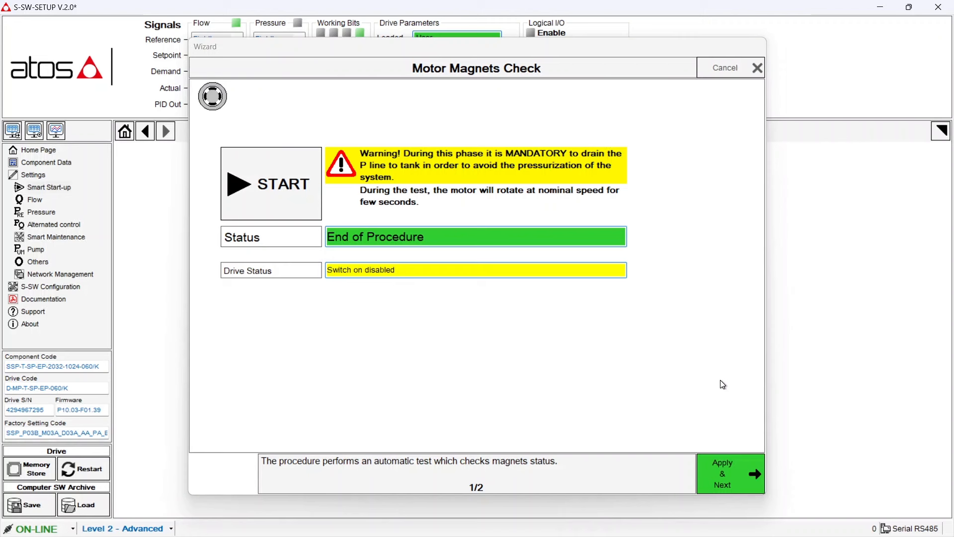
Advance to the completion step, store the user parameters and confirm with Si, closing the wizard.
{"action": "left_click", "coordinate": [730, 473]}
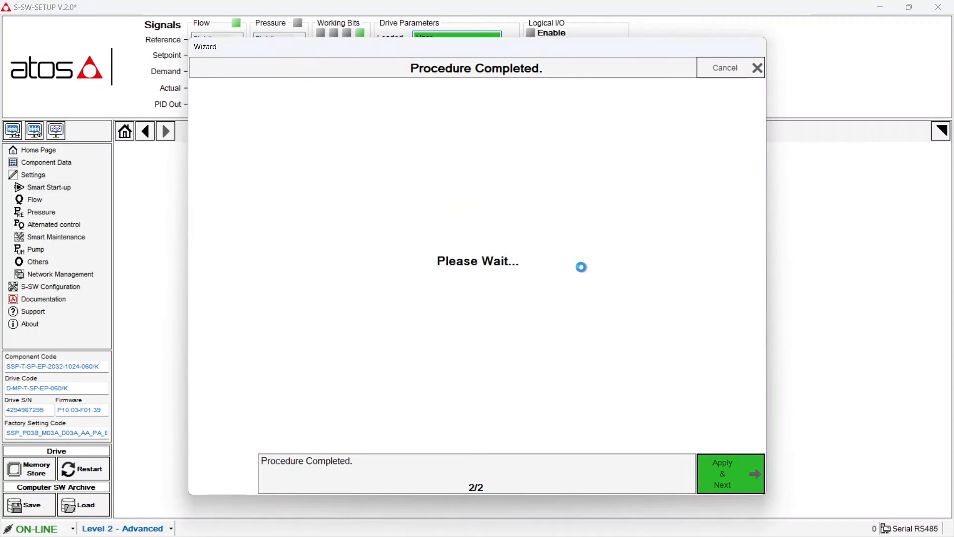
{"action": "left_click", "coordinate": [722, 473]}
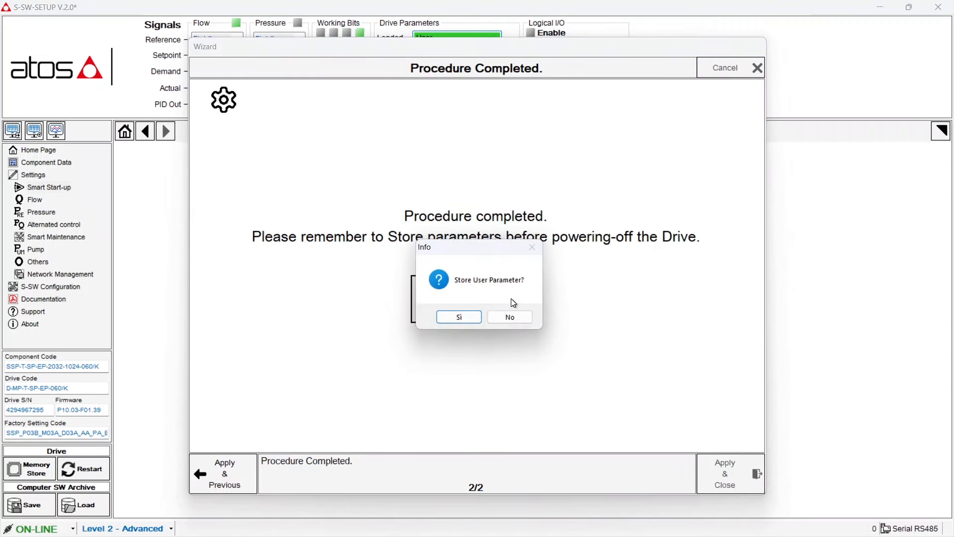
{"action": "left_click", "coordinate": [459, 316]}
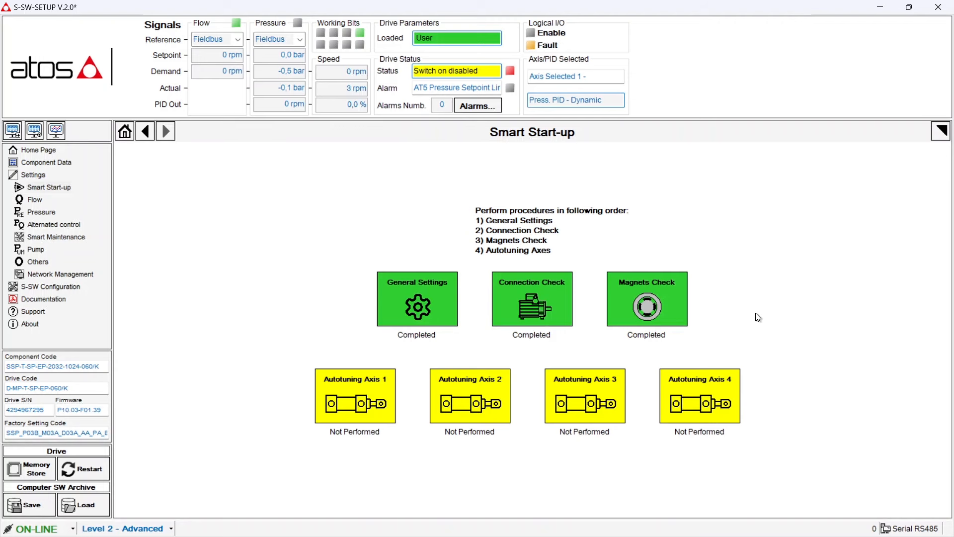
Launch the Autotuning Axis 1 tile, reaching the wizard's information page, step 1 of 5.
{"action": "left_click", "coordinate": [354, 396]}
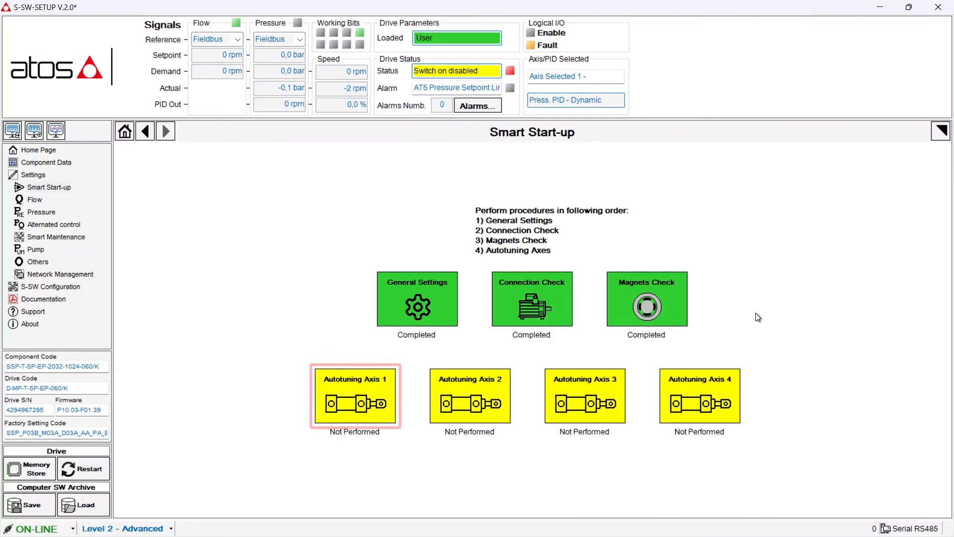
{"action": "left_click", "coordinate": [354, 396]}
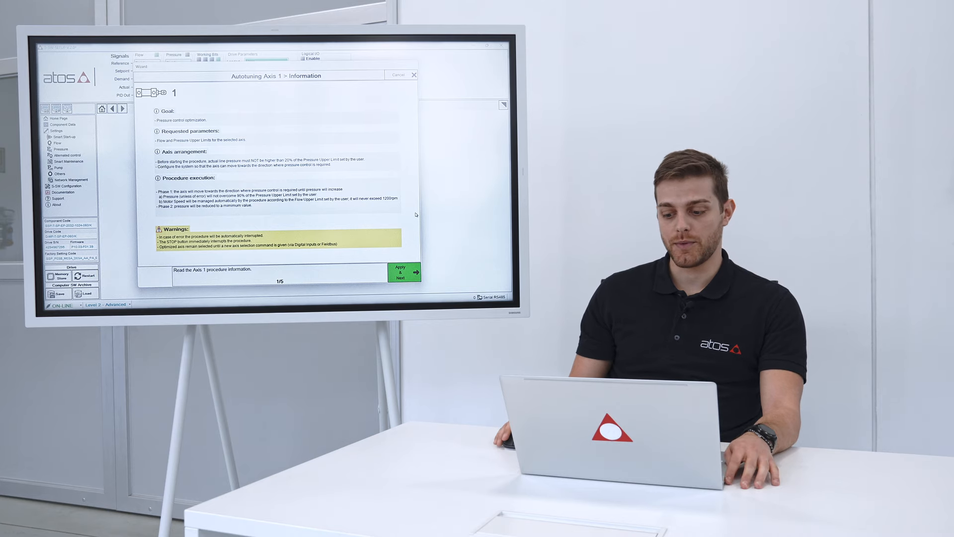
Enter 'Spring cylinder' as the Axis 1 function description and continue to the Limits page.
{"action": "left_click", "coordinate": [405, 273]}
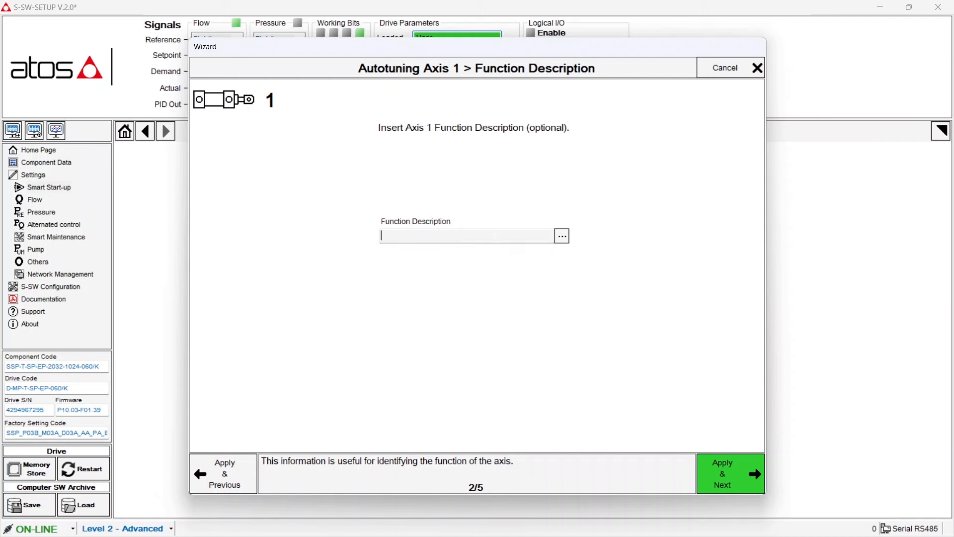
{"action": "type", "text": "Spring"}
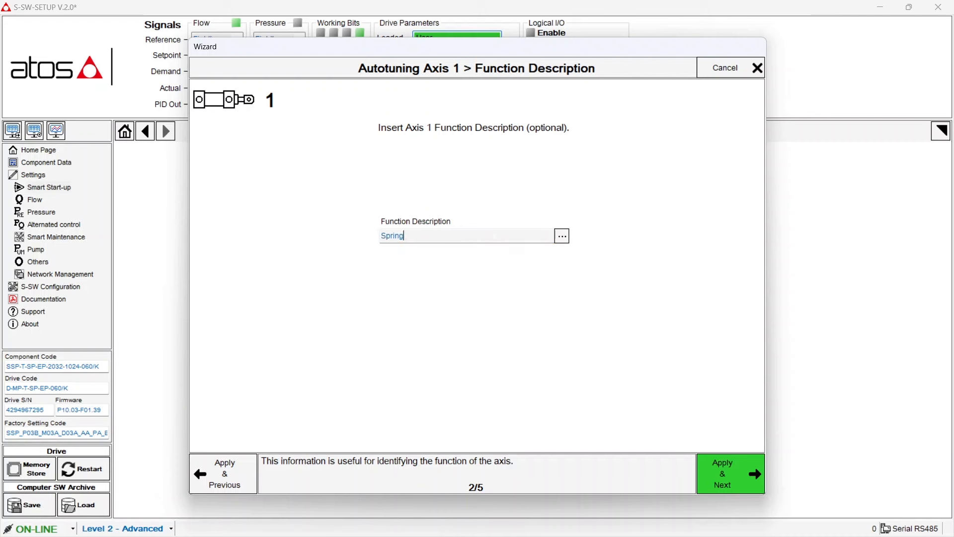
{"action": "type", "text": "cylinder"}
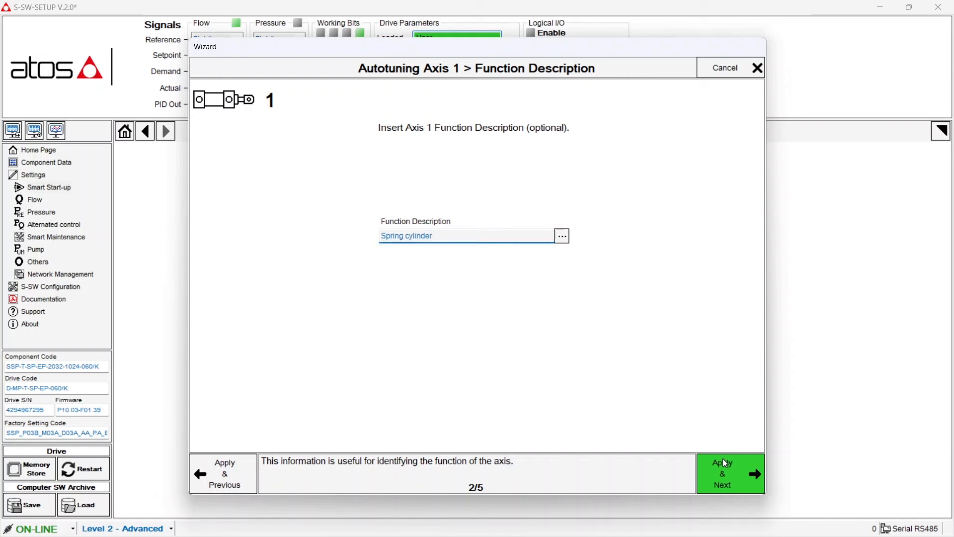
{"action": "left_click", "coordinate": [721, 473]}
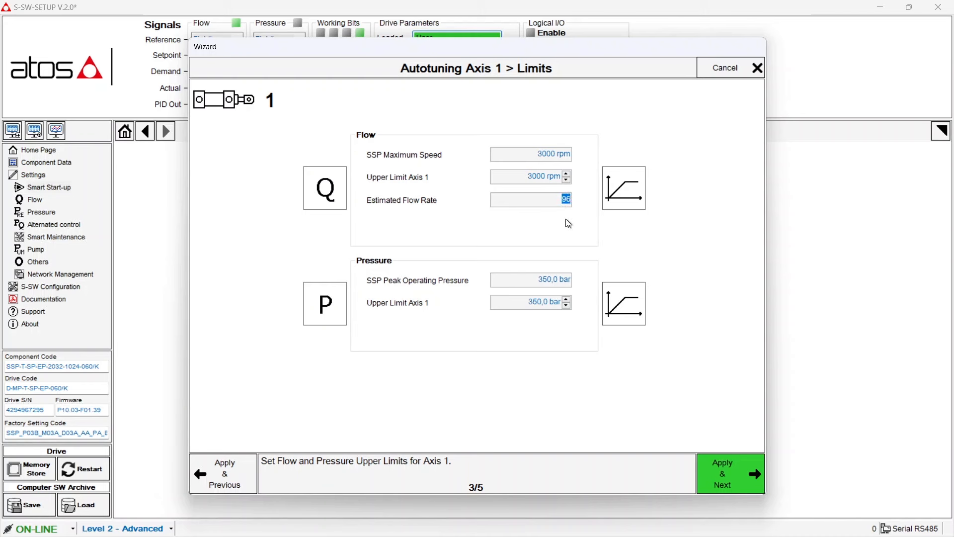
{"action": "mouse_move", "coordinate": [554, 235]}
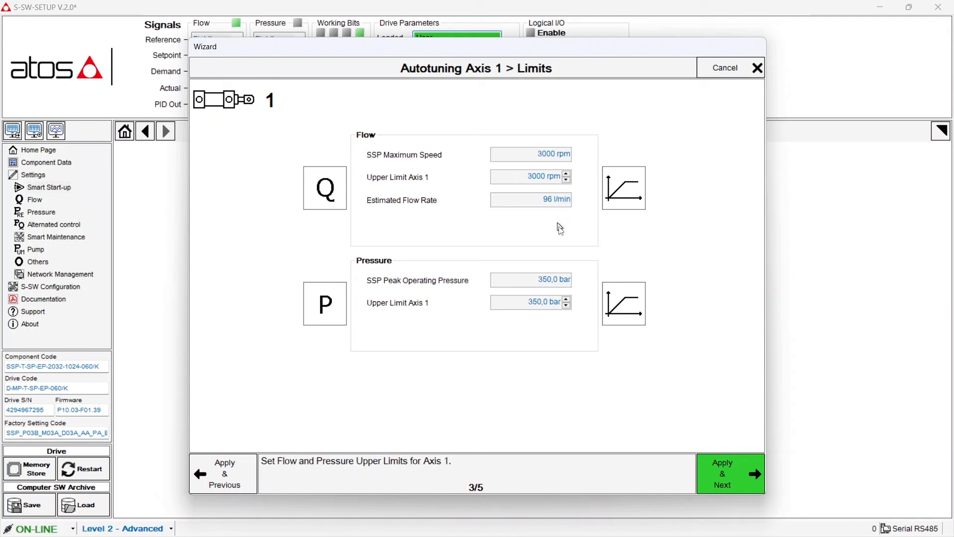
{"action": "mouse_move", "coordinate": [592, 332]}
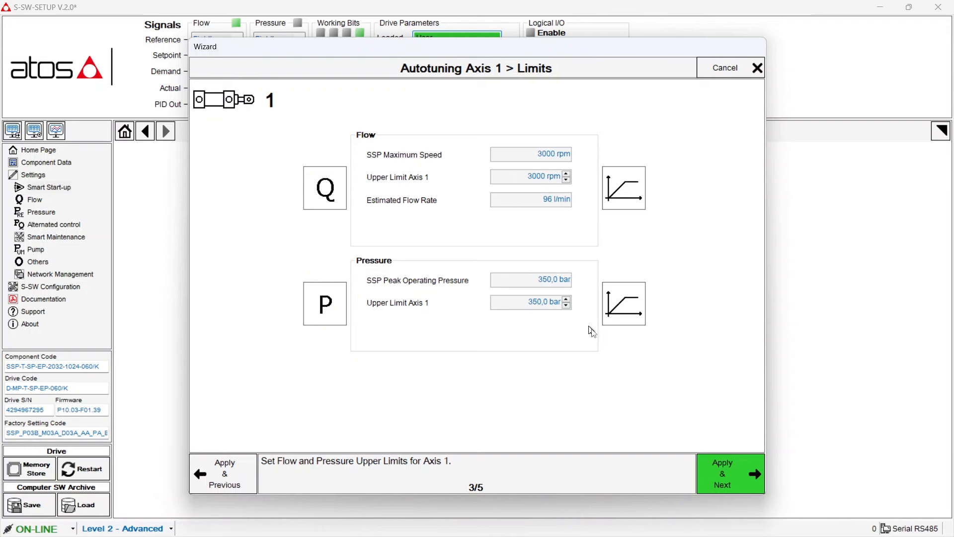
Apply the Axis 1 limits with 96 l/min estimated flow rate and continue to the Pressure PID step.
{"action": "left_click", "coordinate": [729, 473]}
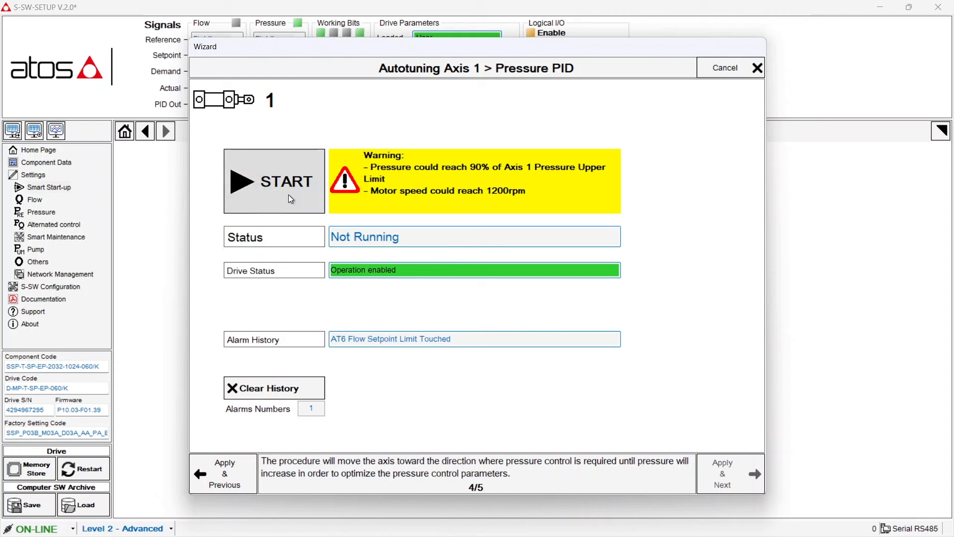
Start and proceed with the Axis 1 pressure PID autotuning, then advance to the completion step.
{"action": "left_click", "coordinate": [275, 181]}
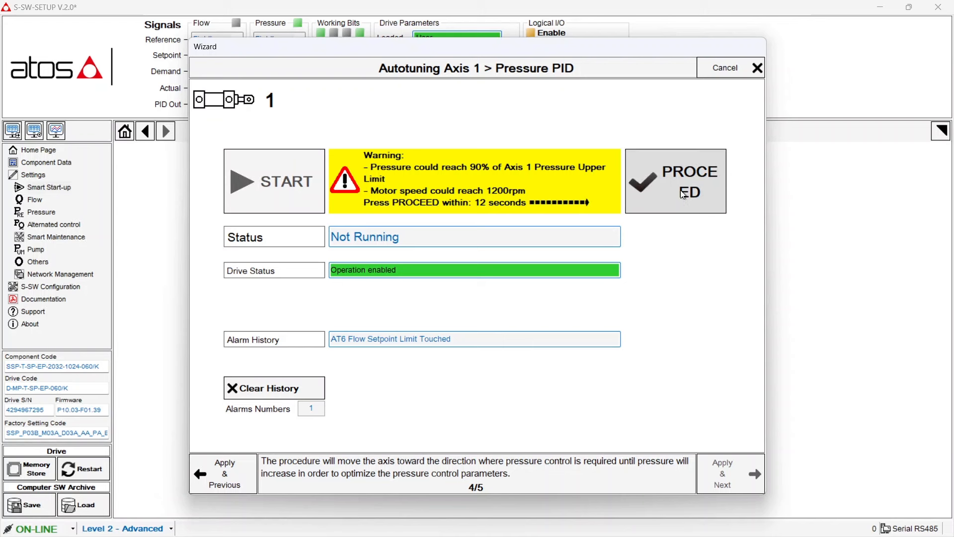
{"action": "left_click", "coordinate": [675, 180]}
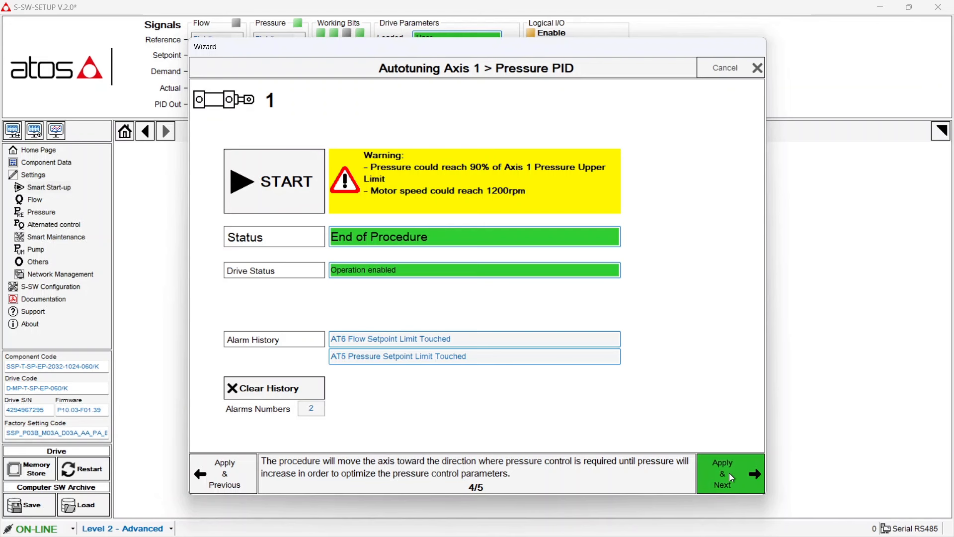
{"action": "left_click", "coordinate": [731, 473]}
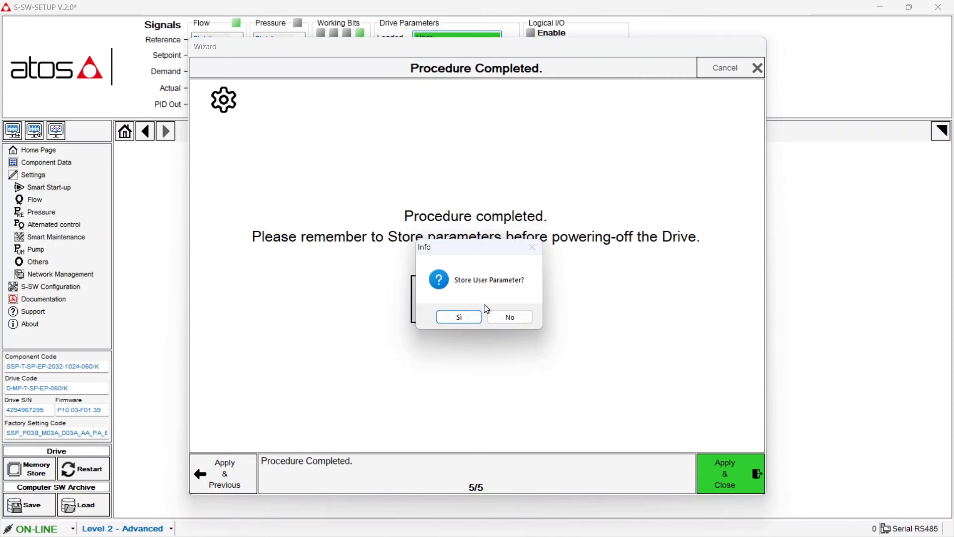
Confirm Si to store the tuned user parameters, closing the wizard to Smart Start-up.
{"action": "left_click", "coordinate": [458, 317]}
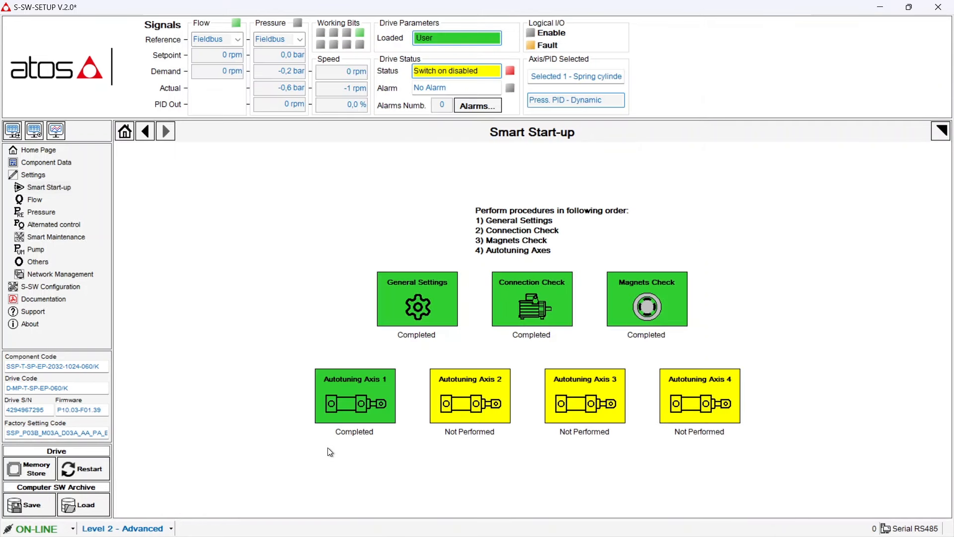